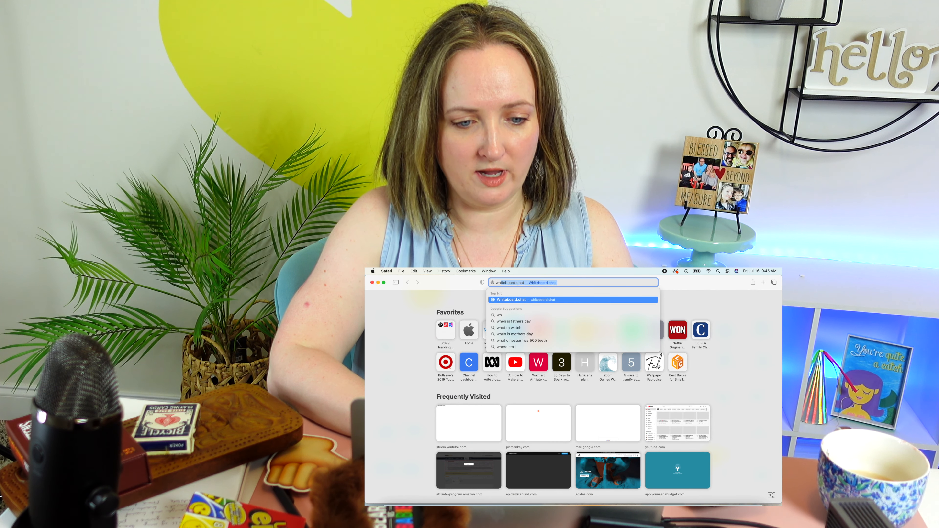
Go to wheelofnames.com via the address bar.
text(wheelofnames.com)
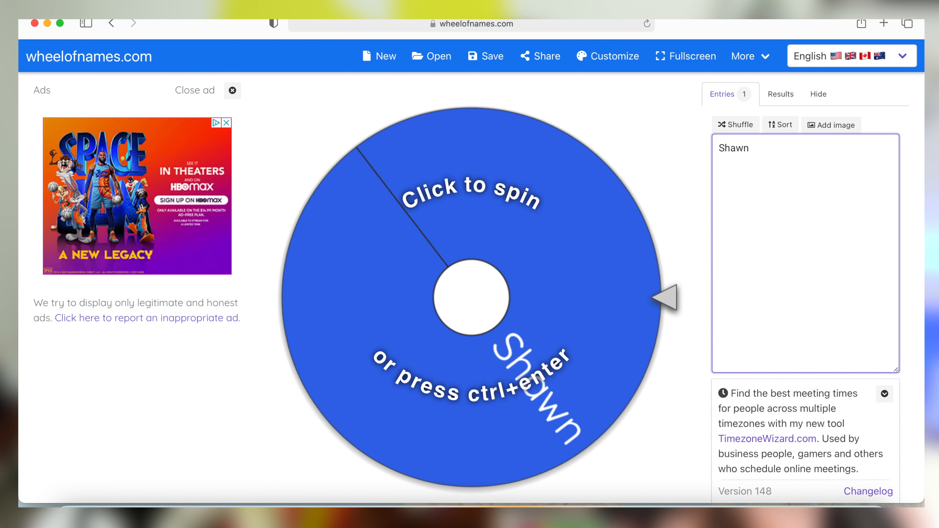
Add the names Joy, Lyle, Todd and Mackenzie to the Entries box, then spin the wheel.
text(Joy)
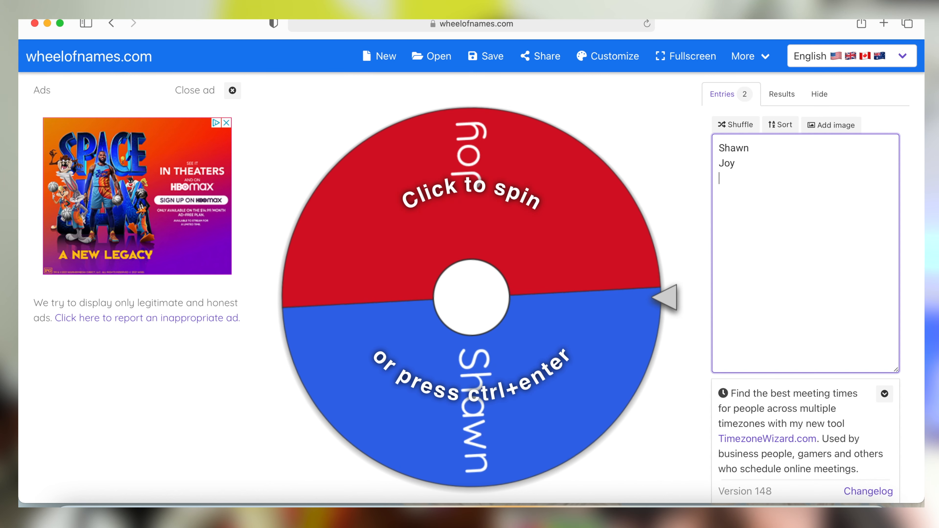
text(Lyle)
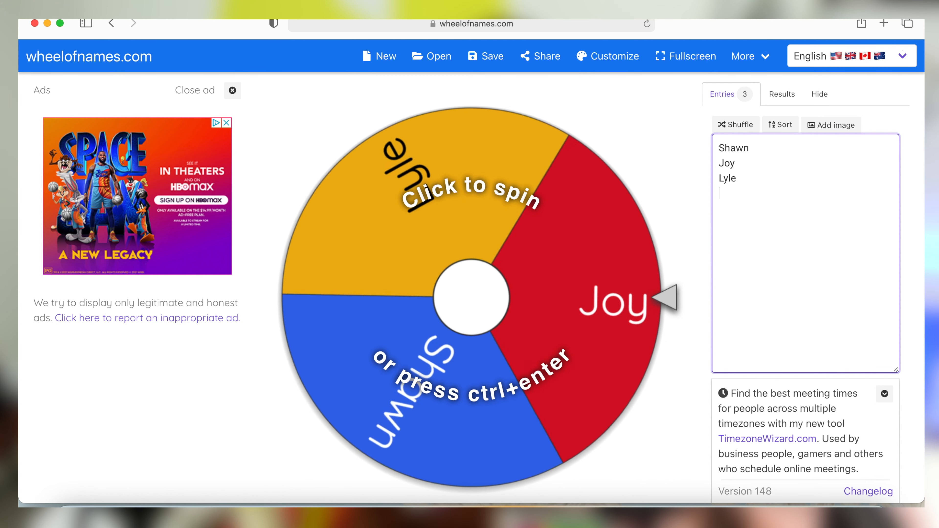
text(Todd)
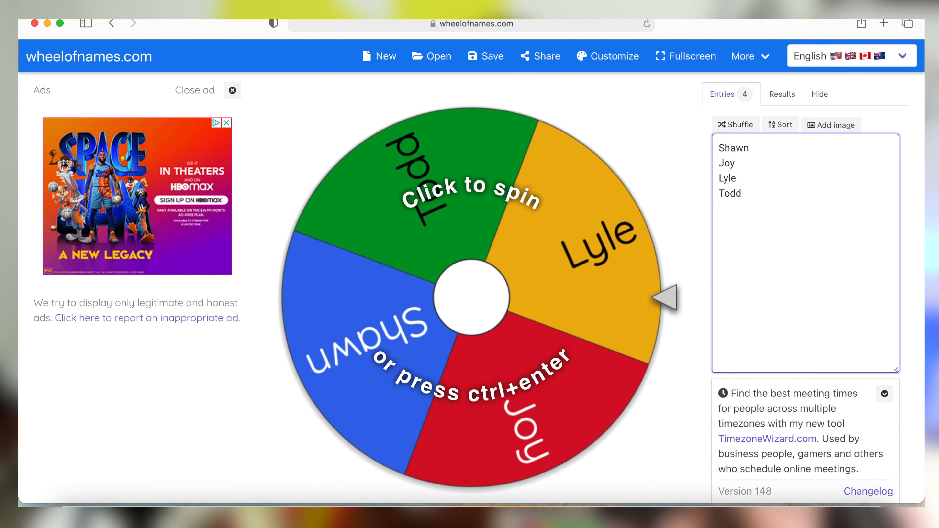
click(473, 300)
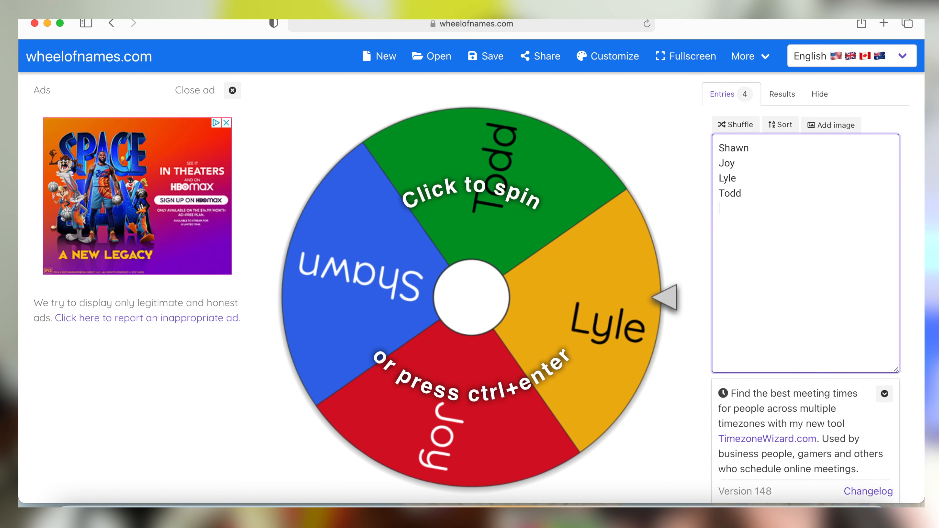
text(Macken)
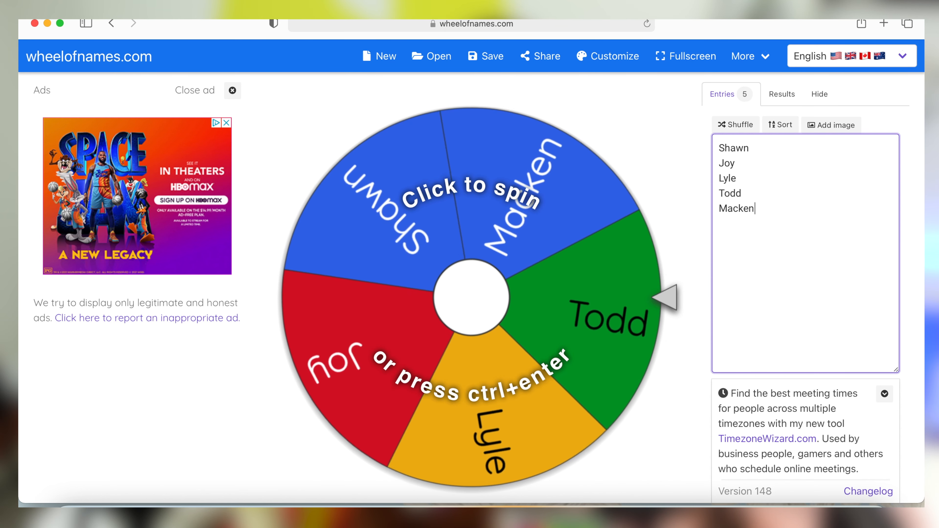
text(zie)
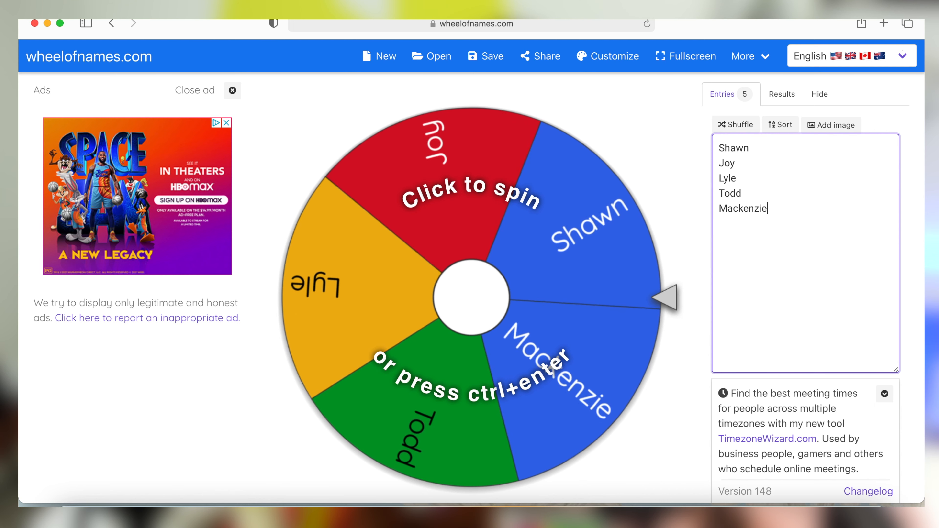
click(474, 296)
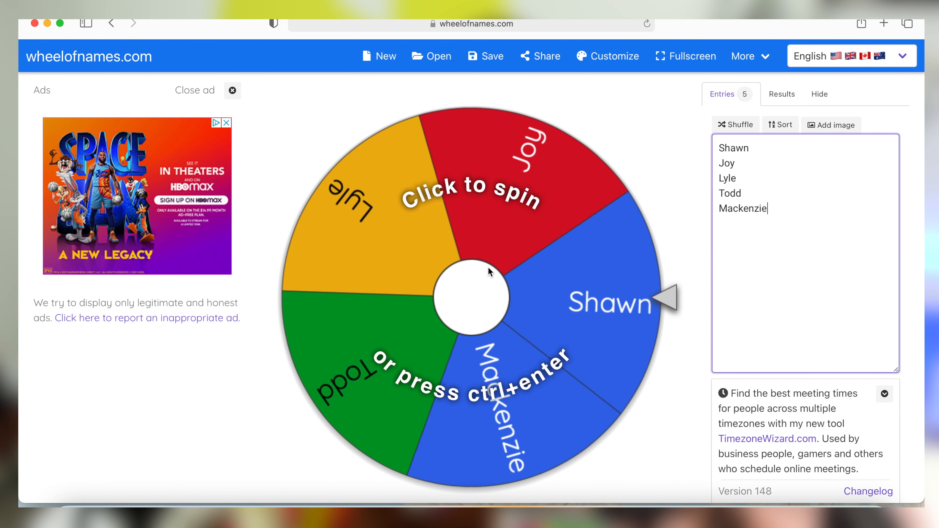
click(472, 298)
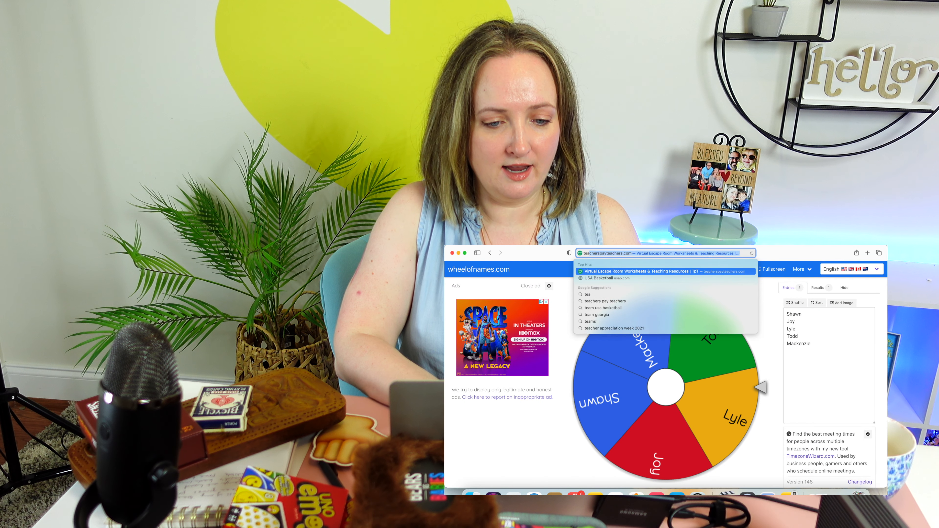
Search 'teamshake' and scroll the Team Shake Play Store page to its description.
text(teamshake)
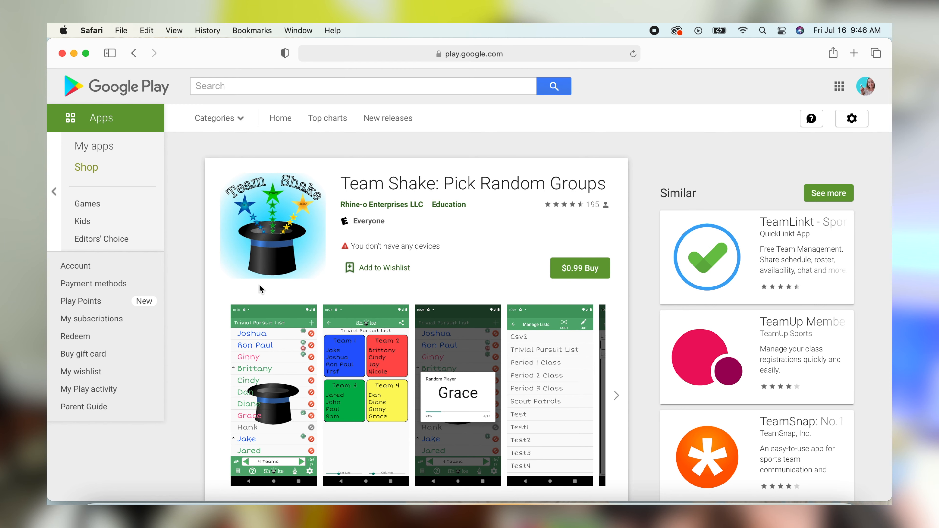
scroll(down, 3)
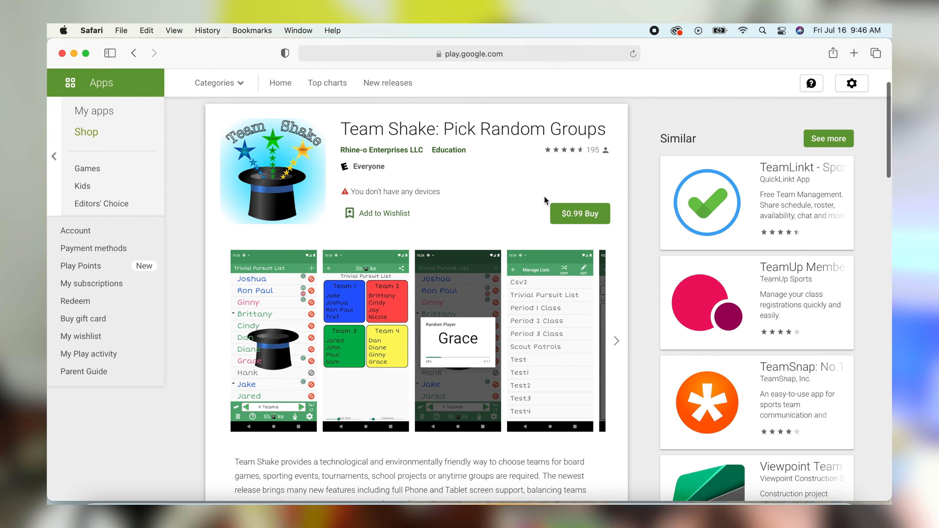
mouse_move(425, 281)
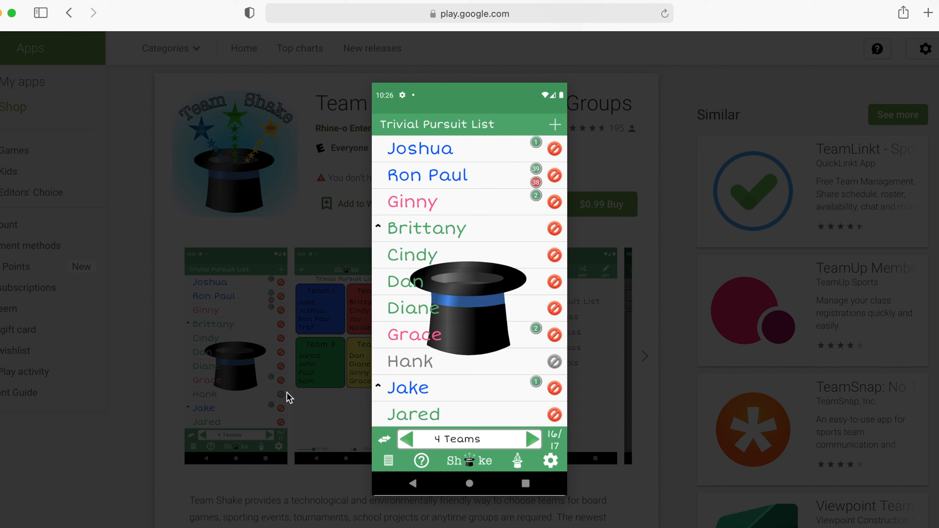
mouse_move(454, 209)
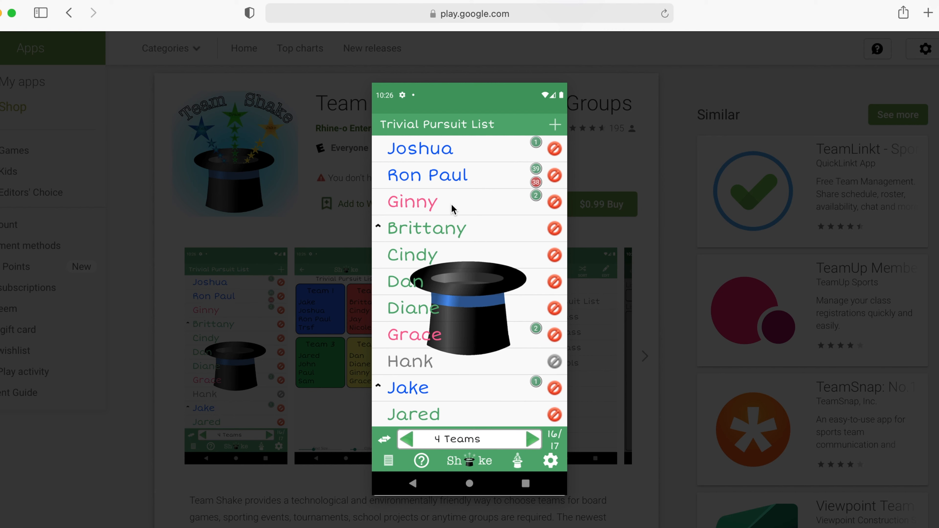
mouse_move(484, 454)
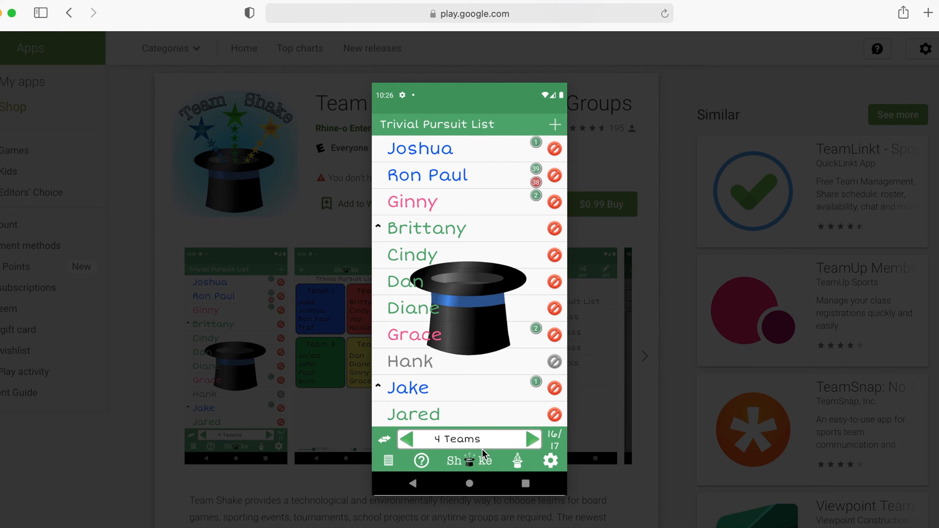
Advance the enlarged Team Shake screenshots to the Random Player pick of Grace.
click(469, 461)
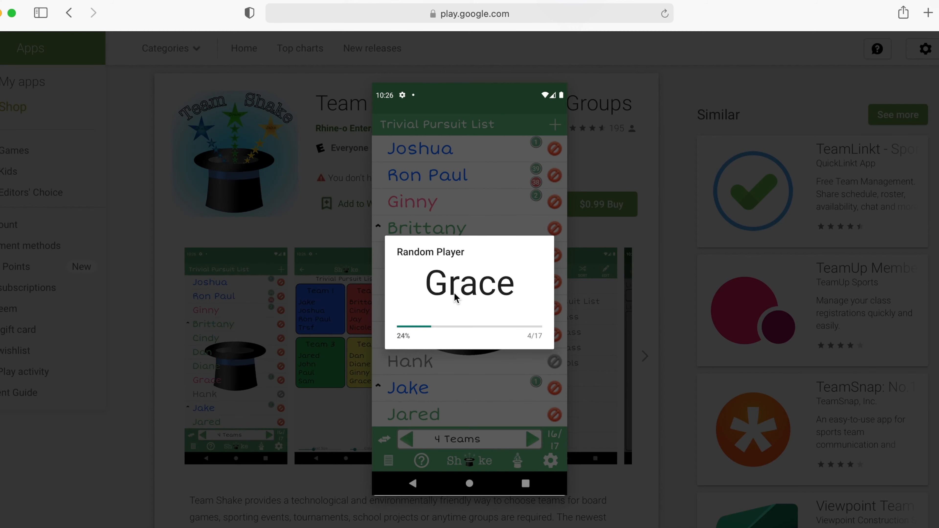
mouse_move(349, 418)
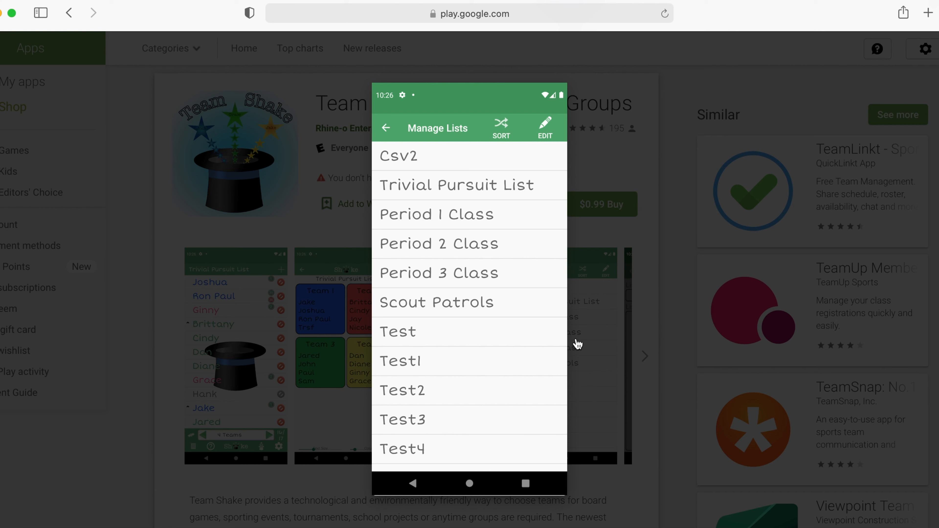
mouse_move(602, 251)
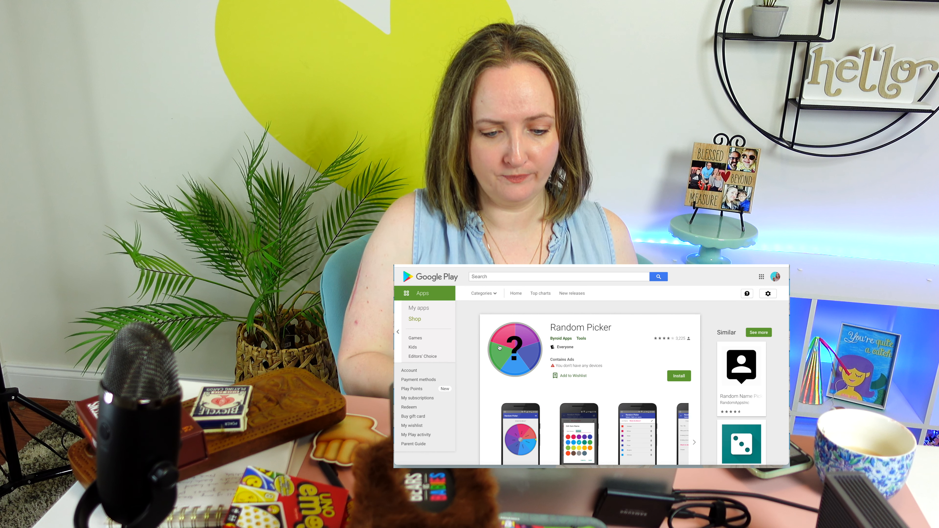
Scroll down the Random Picker page to its spinning-wheel screenshots.
scroll(down, 3)
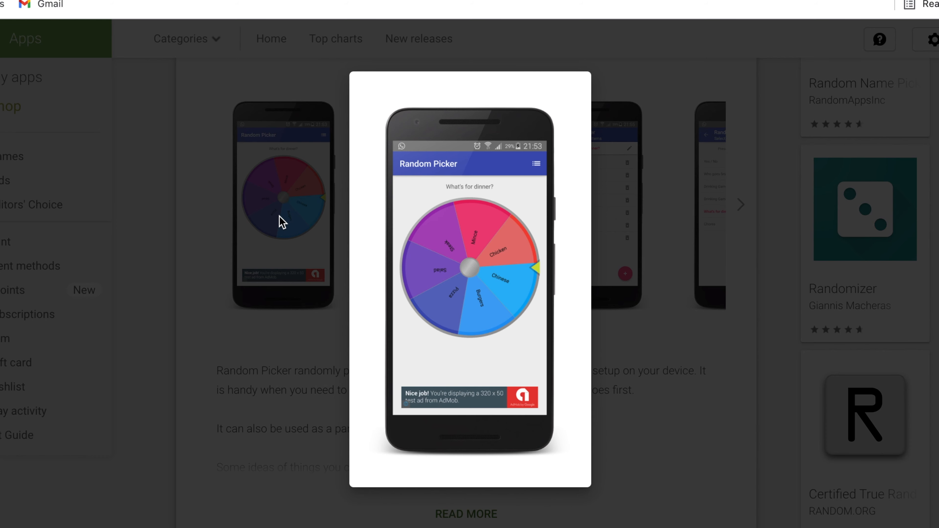
mouse_move(297, 336)
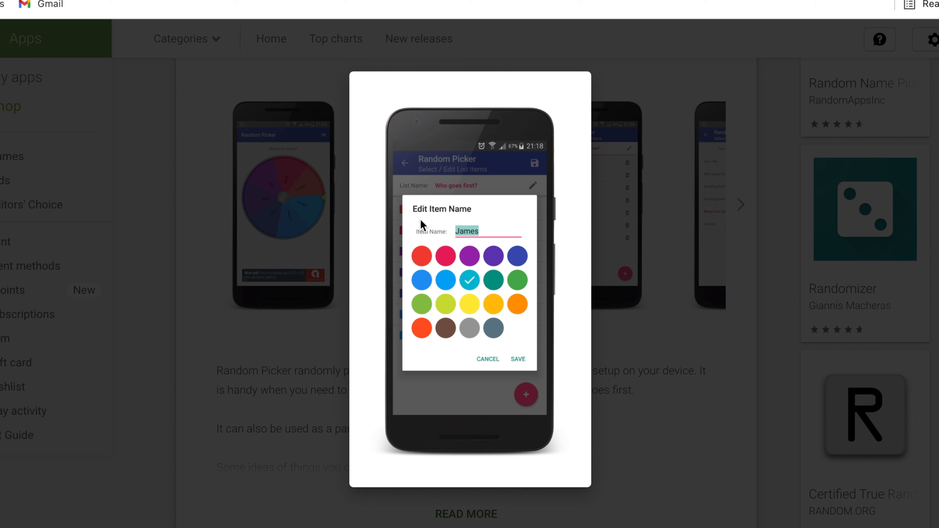
mouse_move(328, 400)
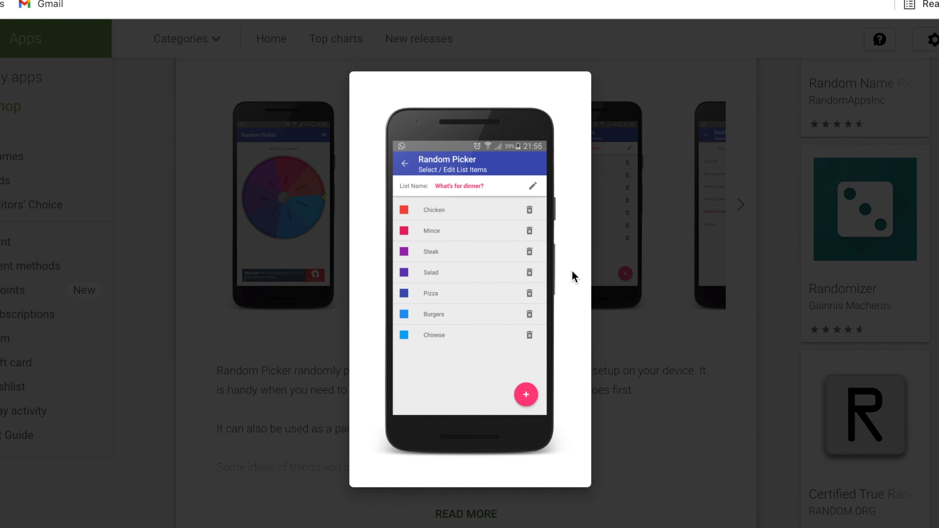
mouse_move(604, 357)
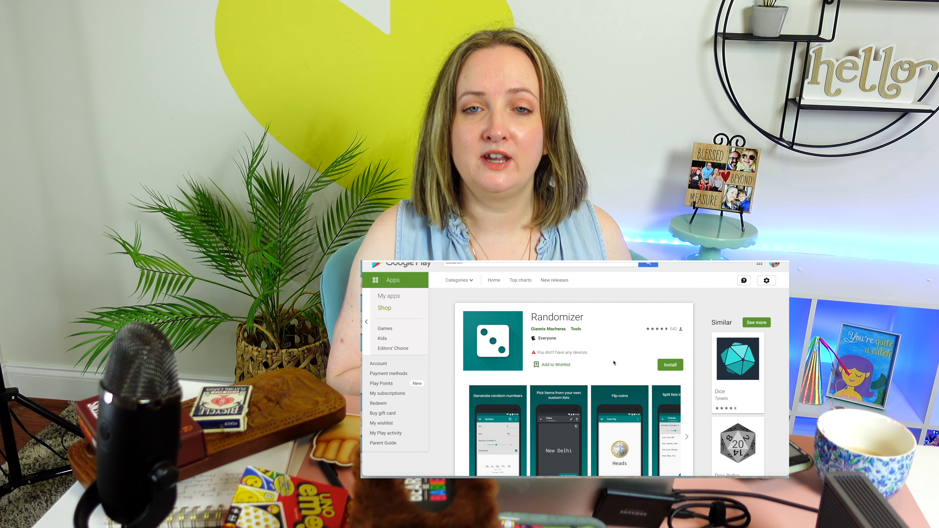
Enlarge the first Randomizer screenshot and advance to the New Delhi custom-list pick.
scroll(down, 3)
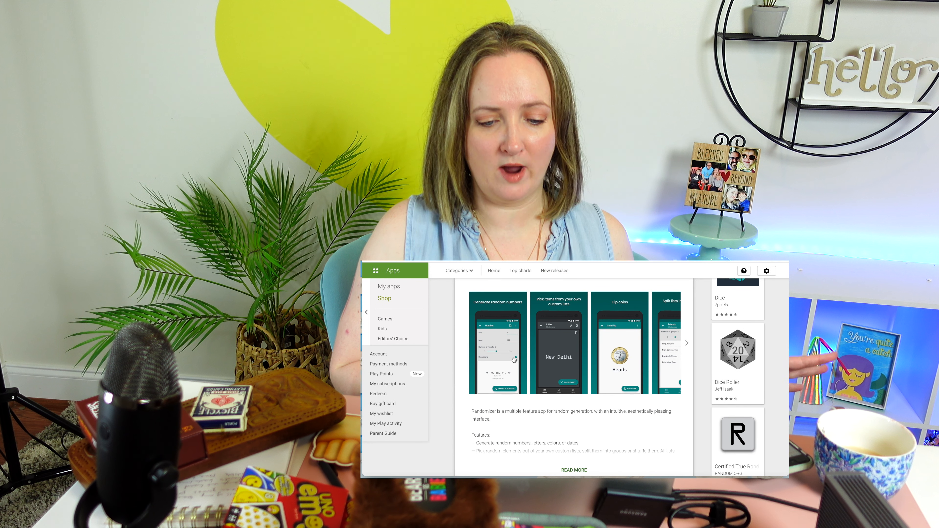
click(498, 341)
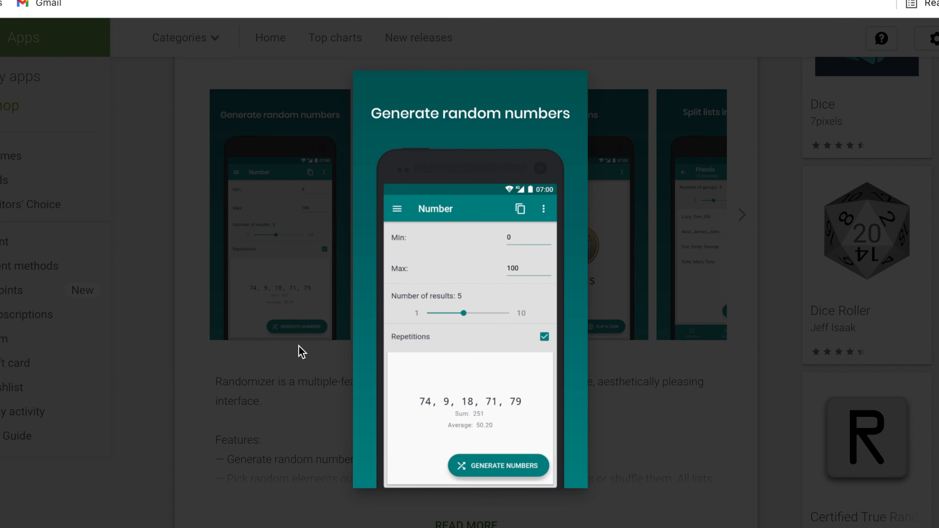
mouse_move(445, 443)
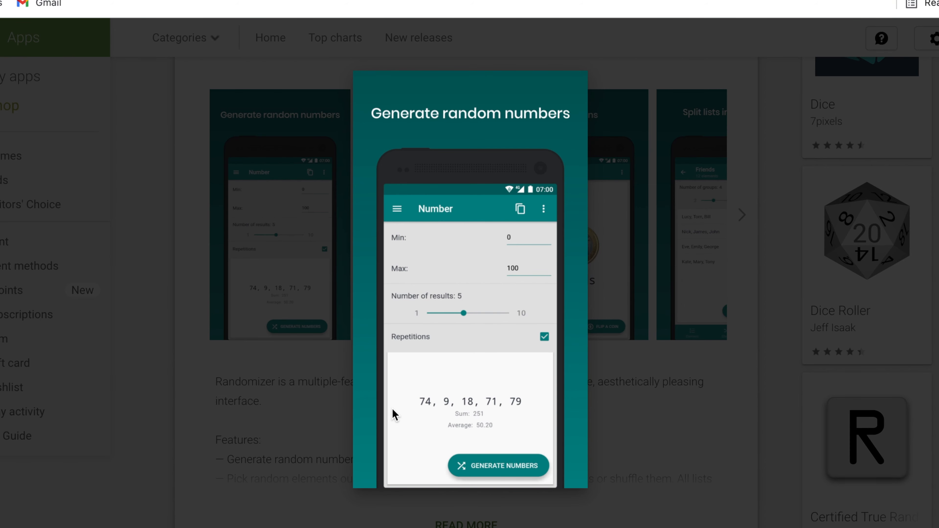
click(395, 414)
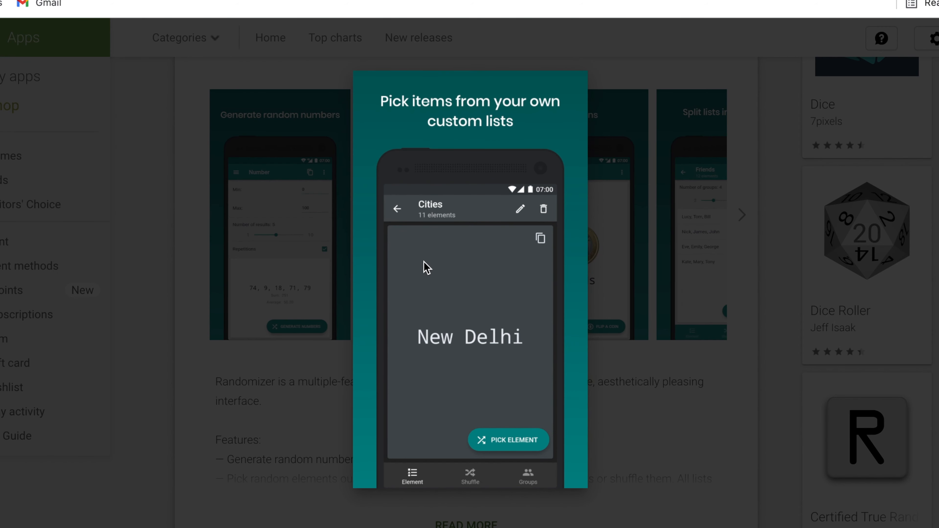
mouse_move(620, 399)
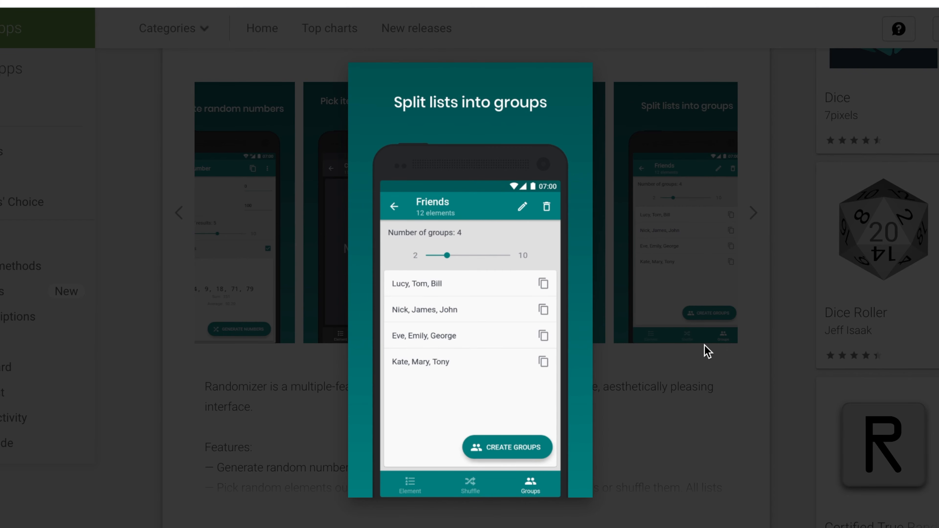
mouse_move(708, 471)
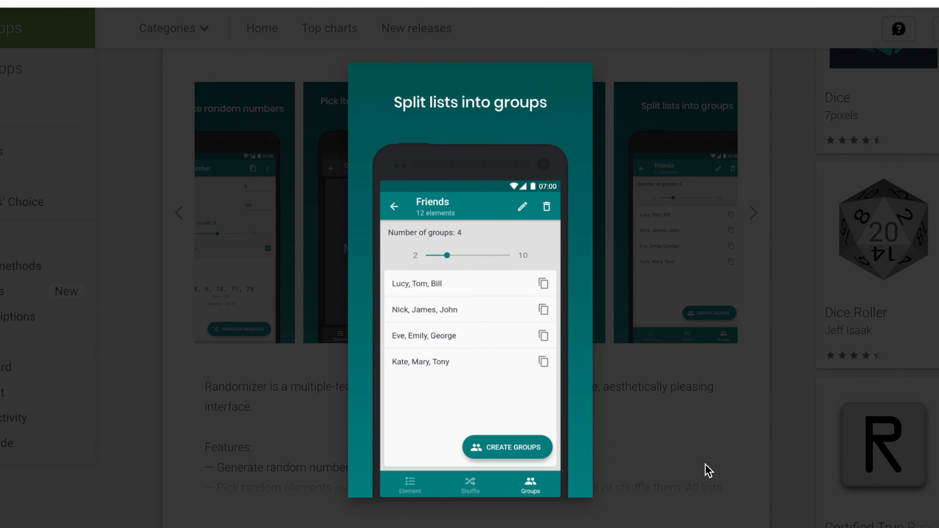